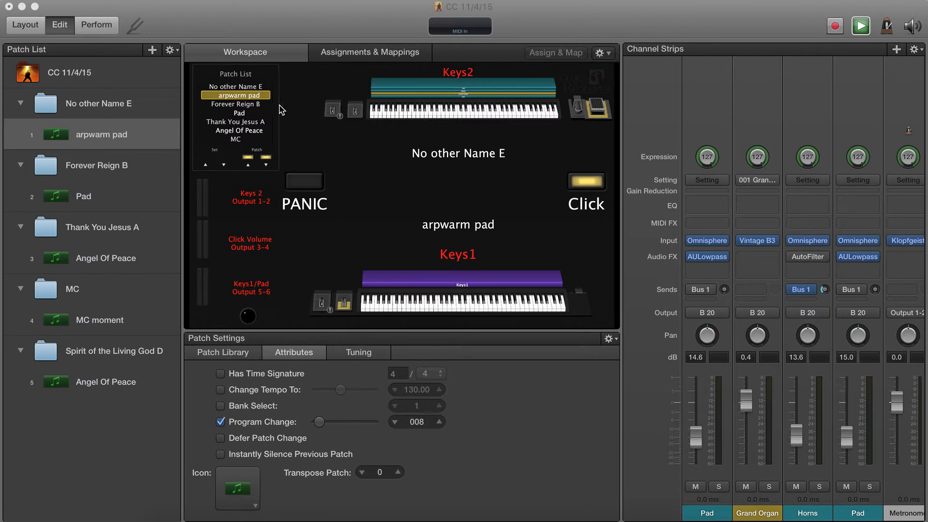
mouse_move(454, 163)
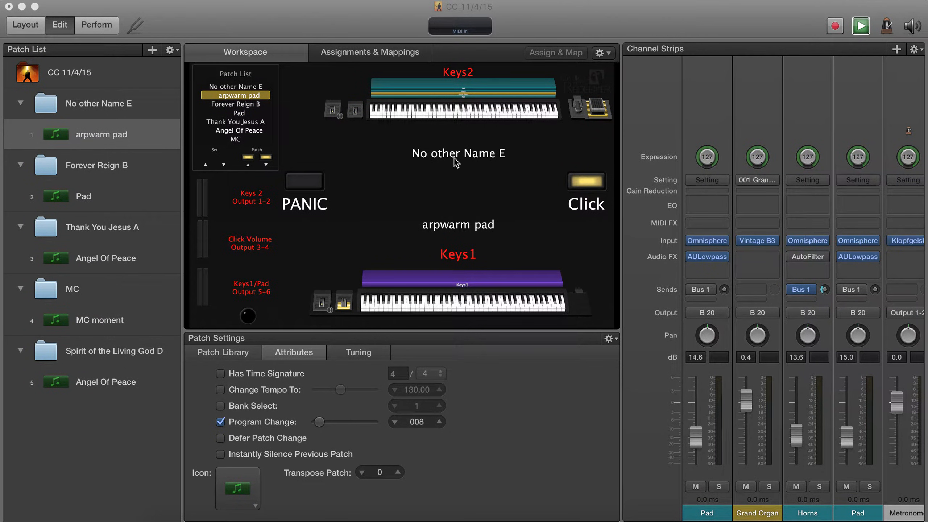
mouse_move(581, 320)
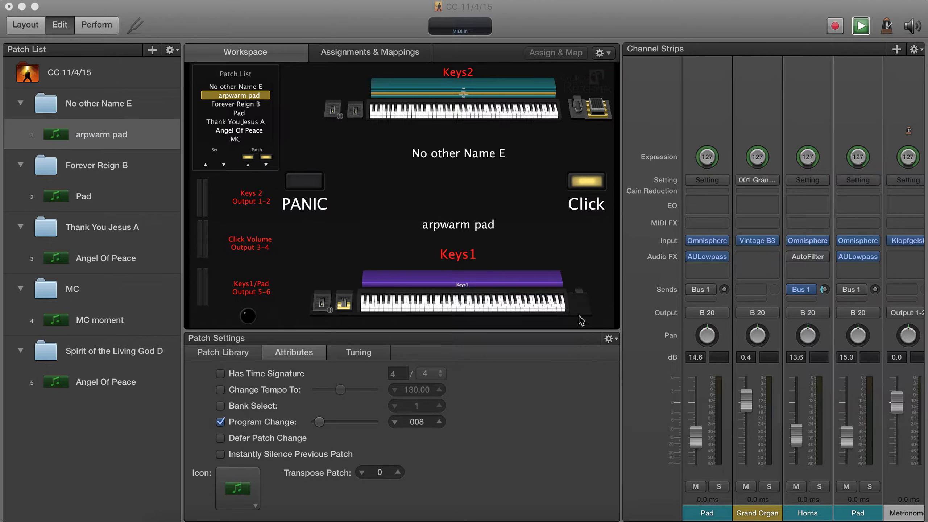
mouse_move(256, 162)
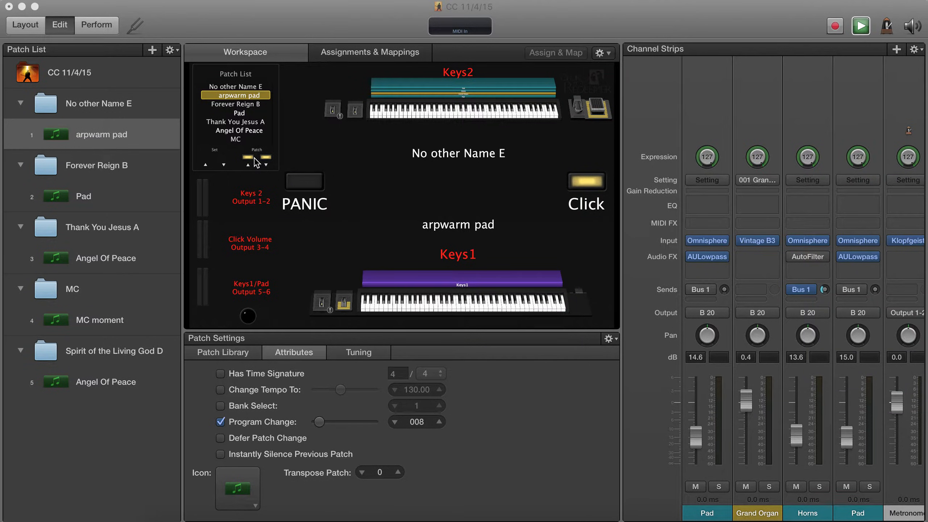
mouse_move(137, 93)
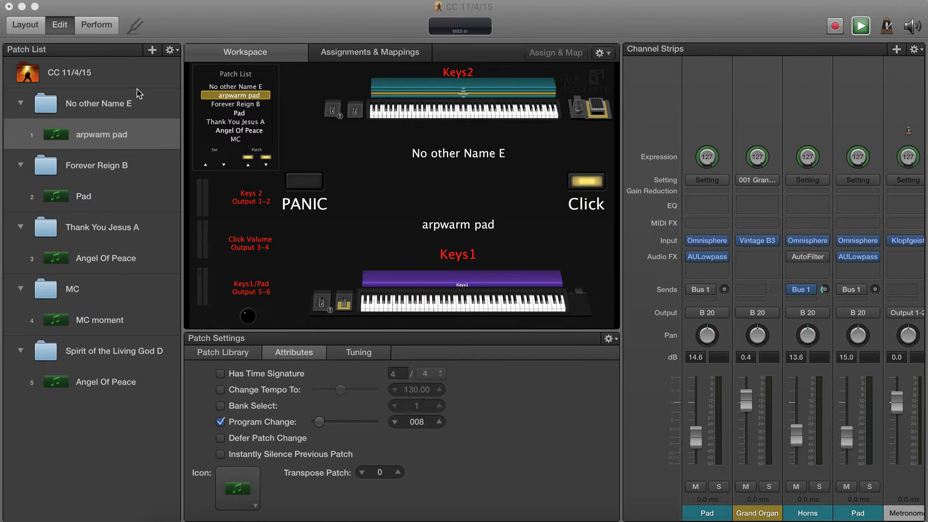
Enter Layout mode and map the next/previous patch buttons to controllers 112 and 113 via Assign.
click(25, 25)
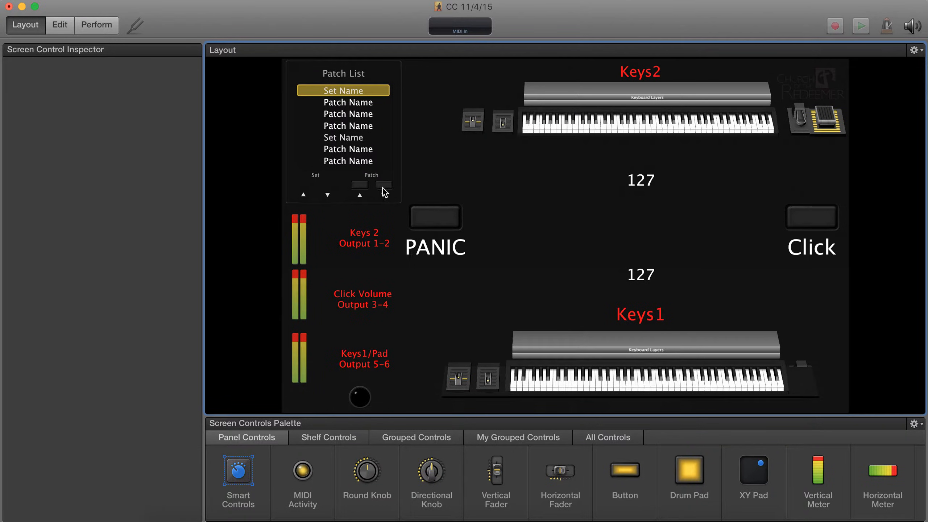
click(384, 185)
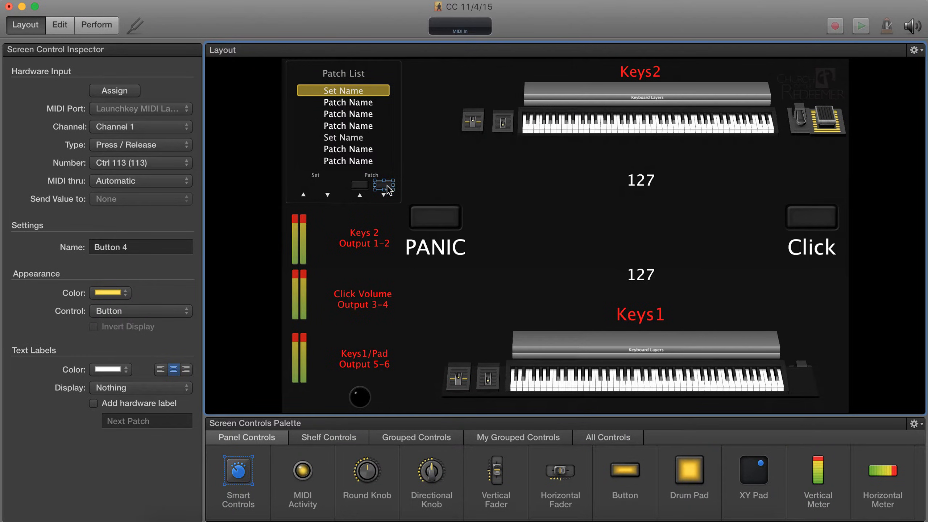
mouse_move(114, 90)
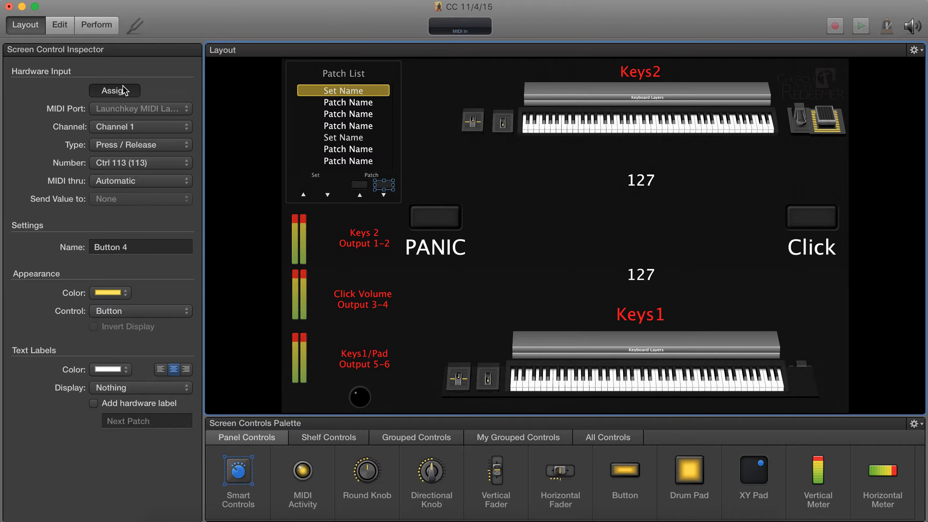
click(115, 90)
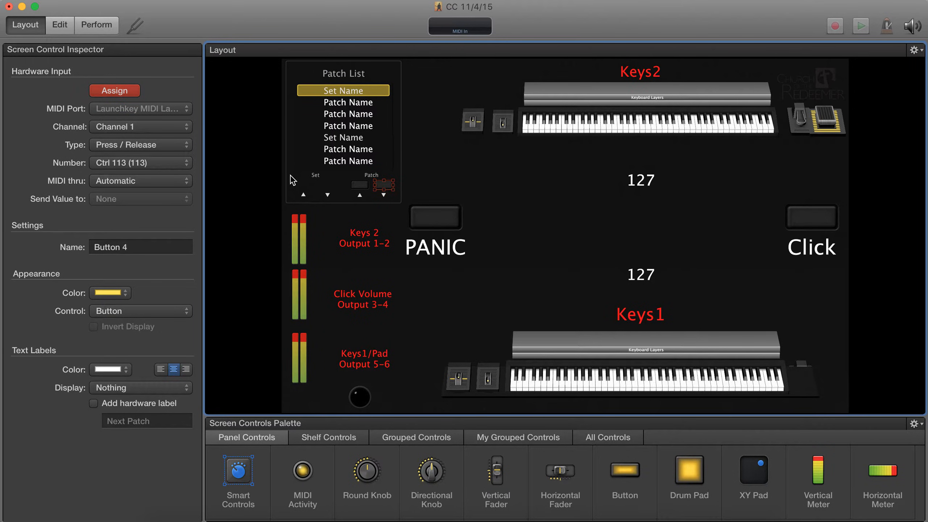
mouse_move(364, 191)
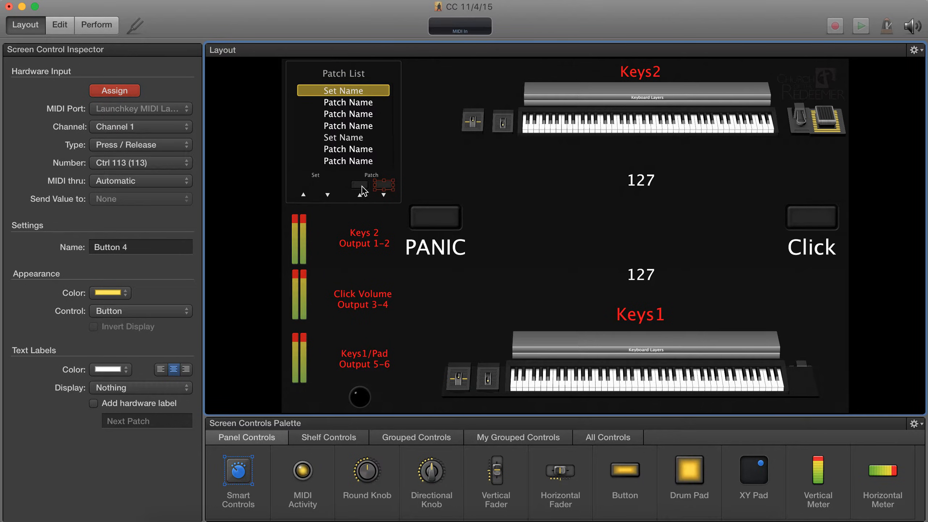
click(383, 186)
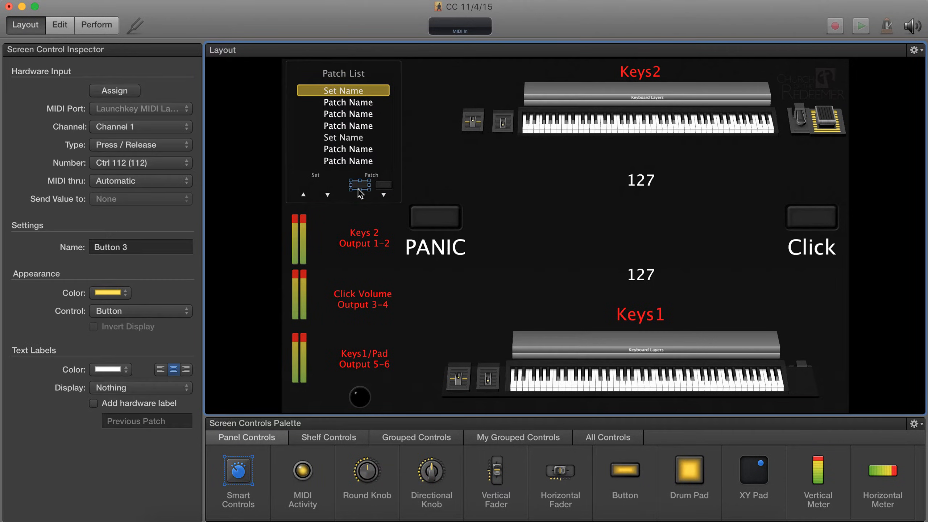
click(114, 91)
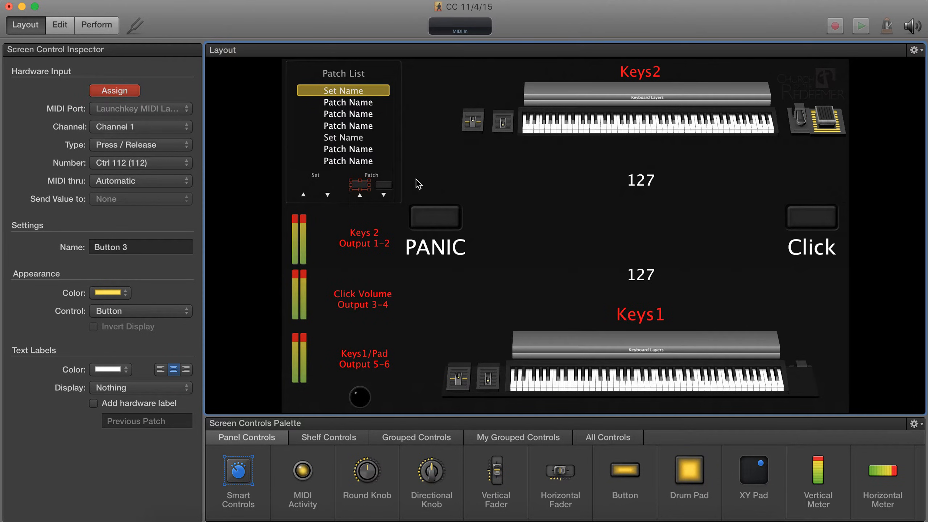
Select the PANIC button and patch-list button to map and confirm controller 114.
click(639, 180)
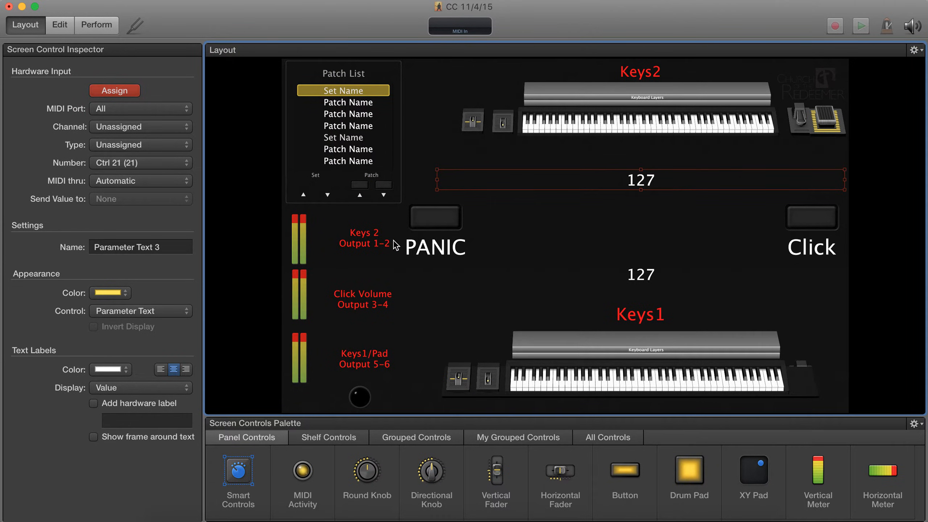
click(359, 186)
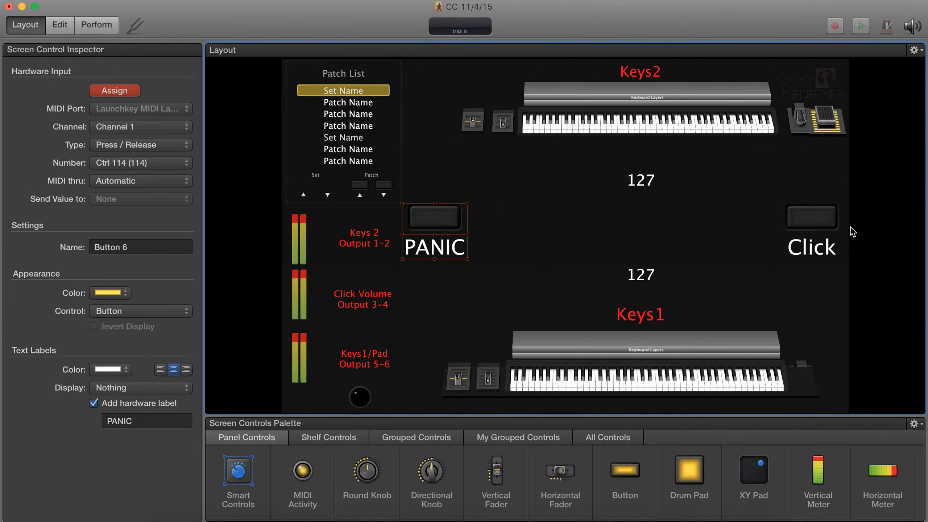
click(358, 185)
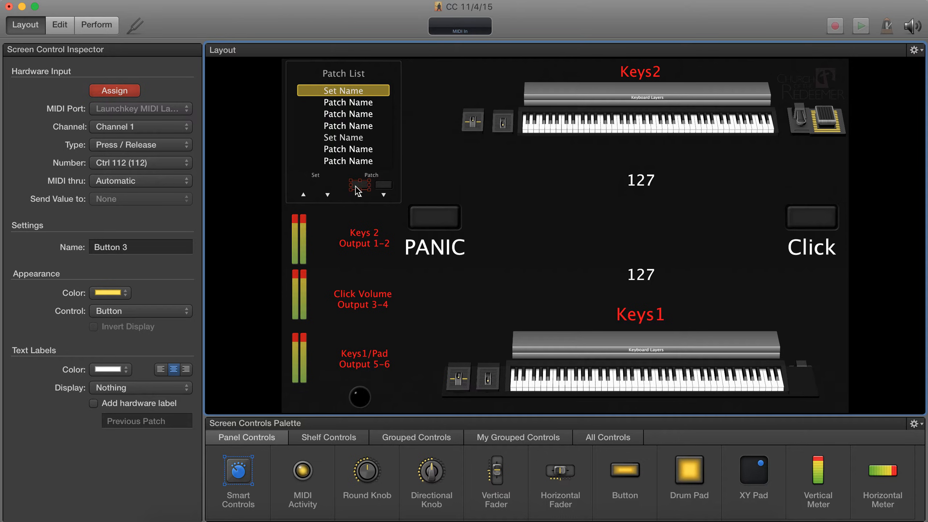
mouse_move(815, 218)
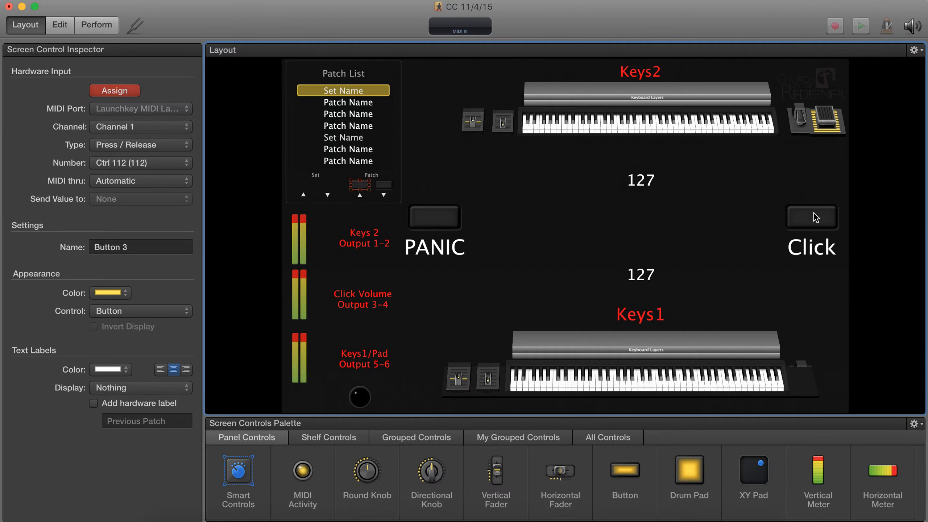
Map the Click button to controller 115 and the Keys2 mod wheel and sustain to modulation and sustain 64.
click(811, 217)
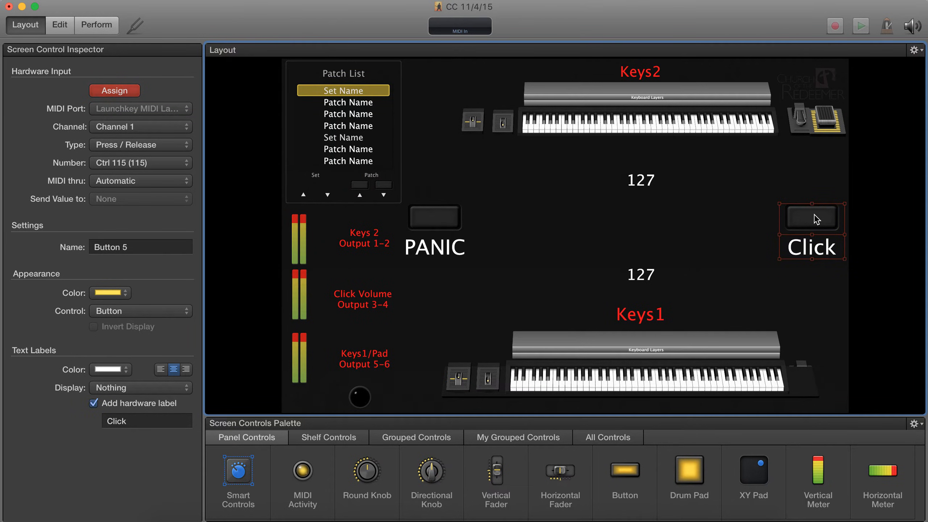
click(648, 121)
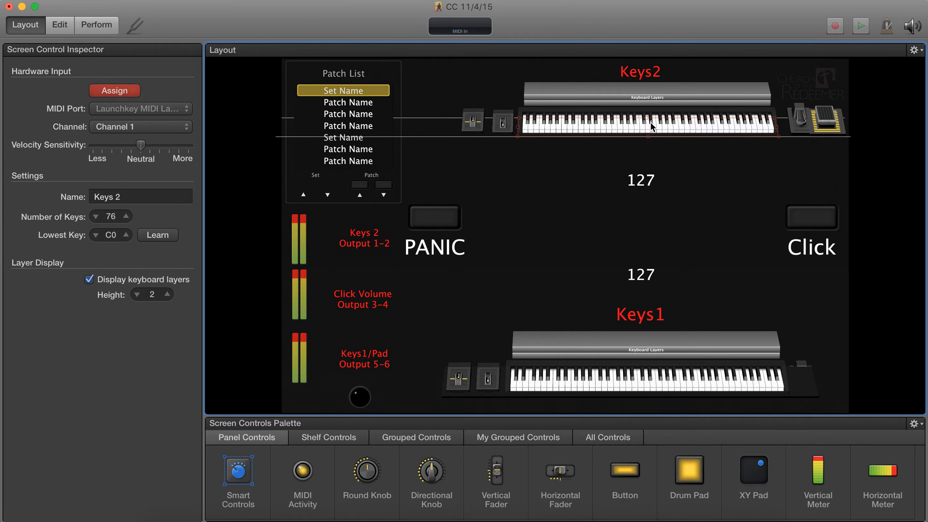
click(501, 121)
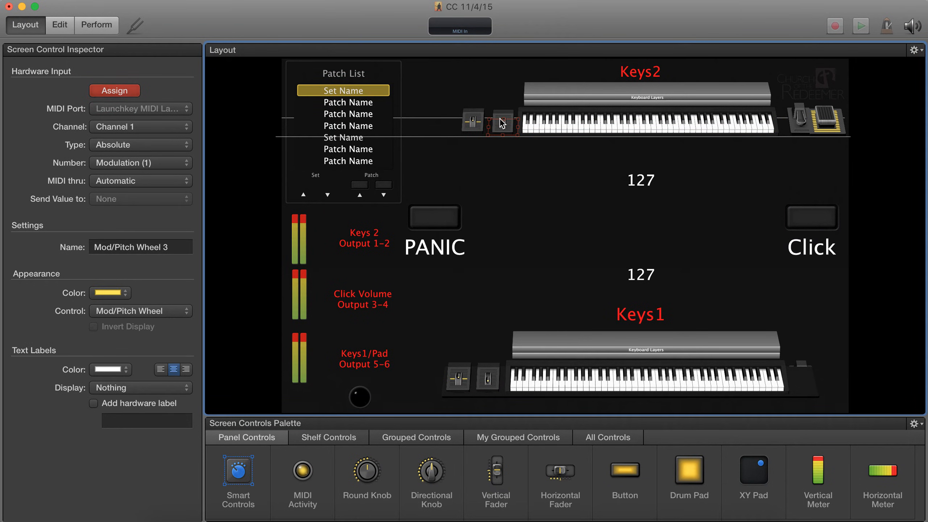
mouse_move(473, 121)
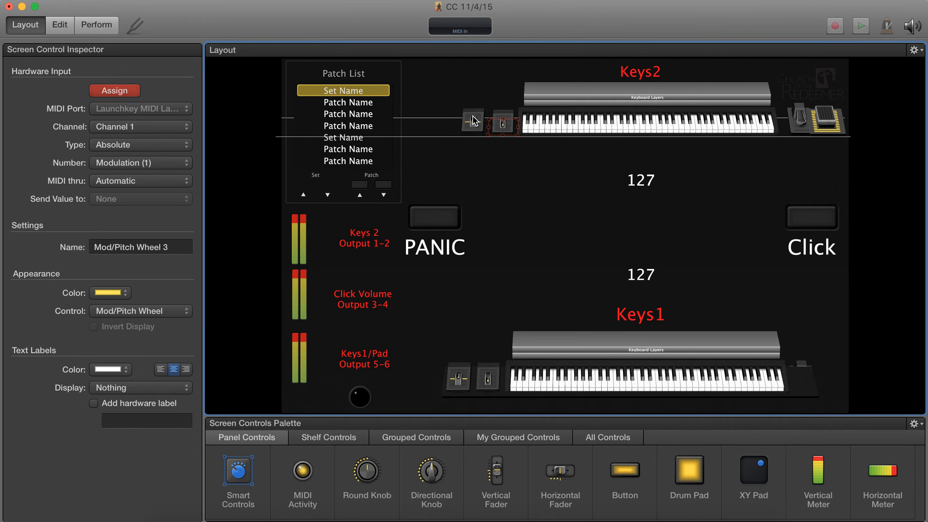
mouse_move(800, 120)
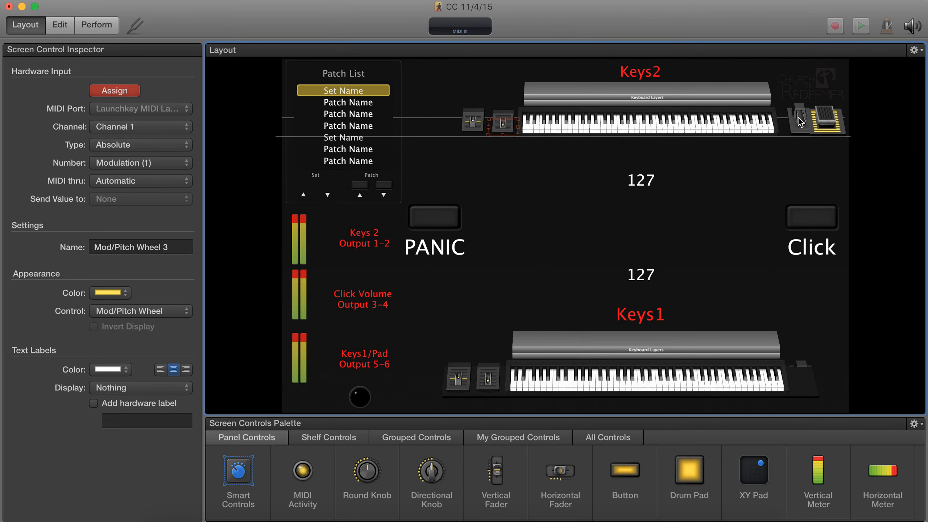
click(799, 121)
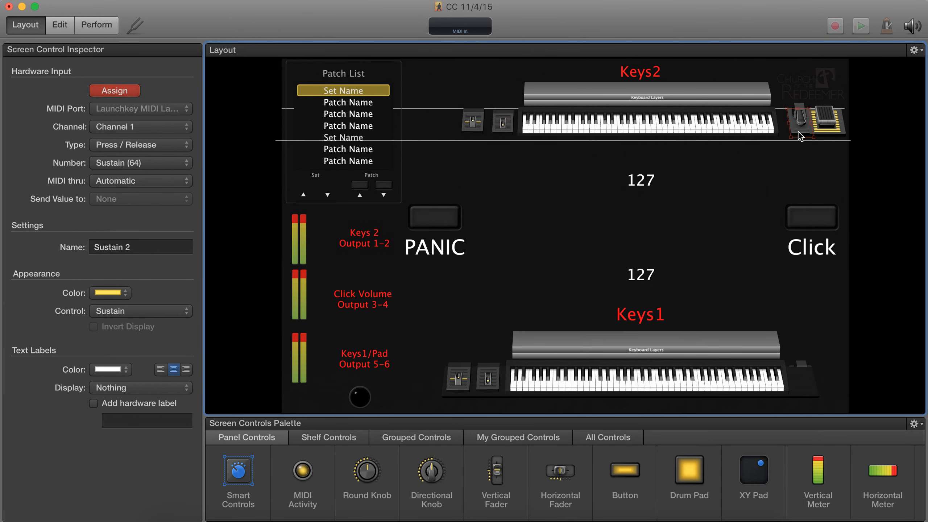
mouse_move(612, 169)
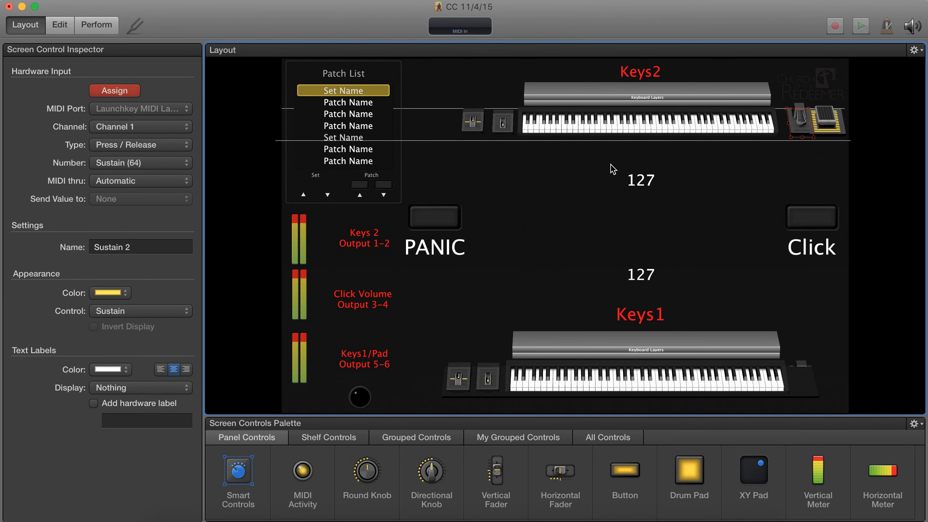
mouse_move(550, 285)
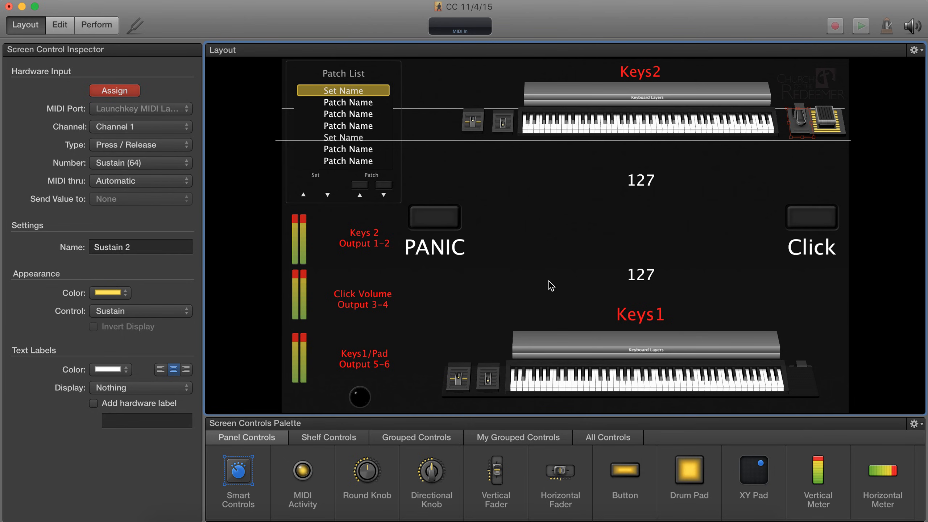